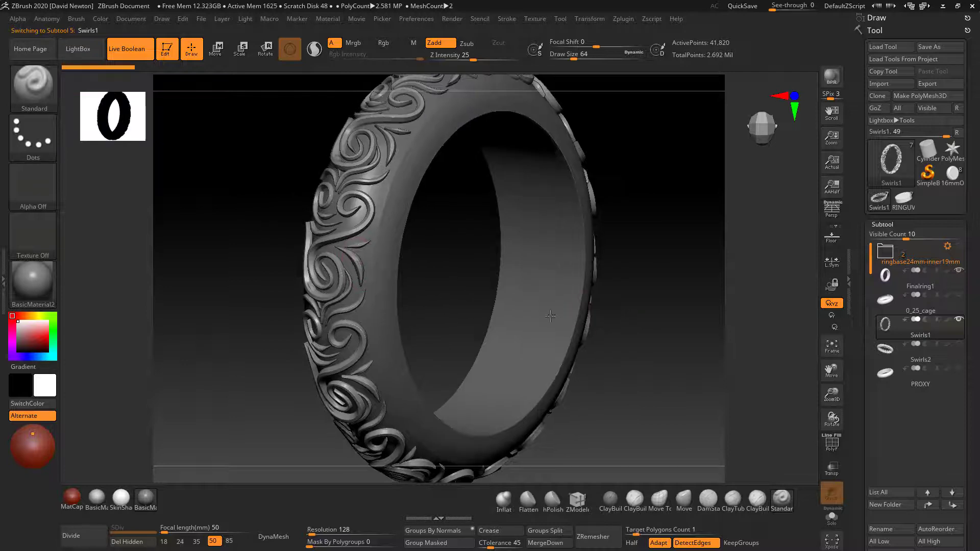
- Orbit the Swirls1 ring to view its raised scroll relief edge-on and from the other side
left_click_drag(550, 315, 616, 327)
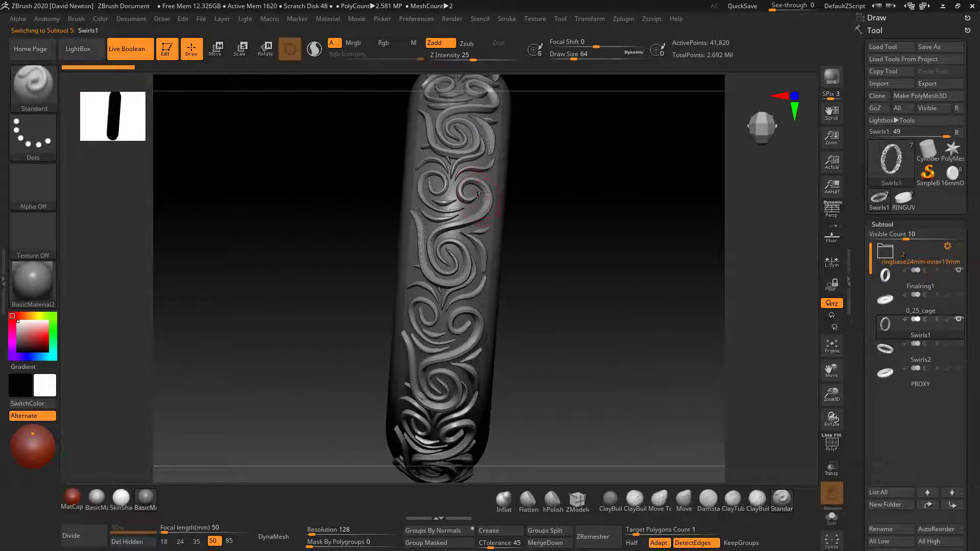
left_click_drag(478, 194, 431, 268)
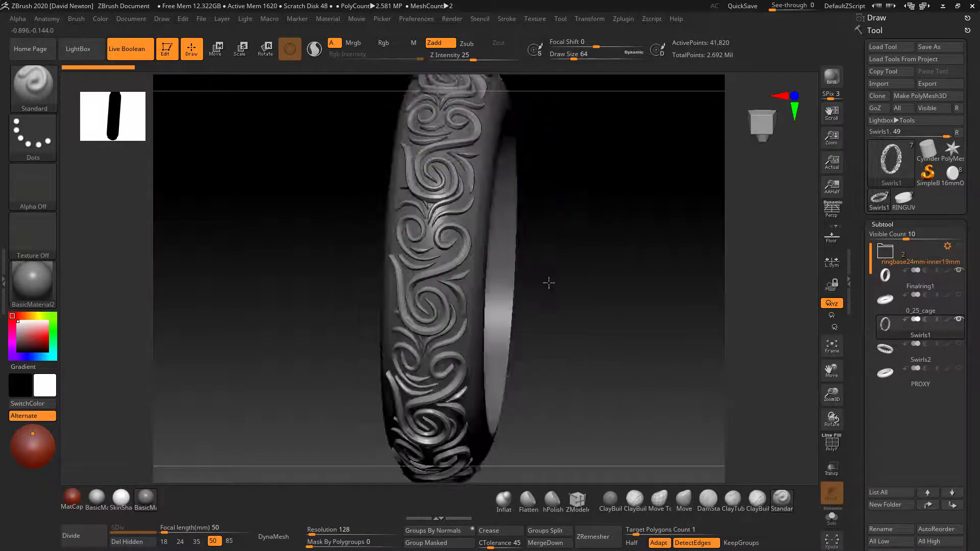
left_click_drag(549, 283, 539, 306)
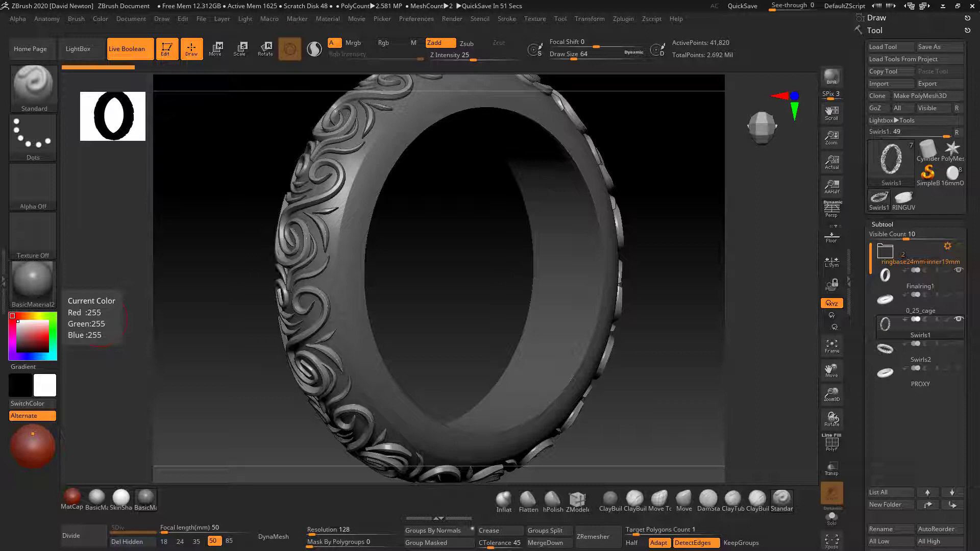
mouse_move(263, 218)
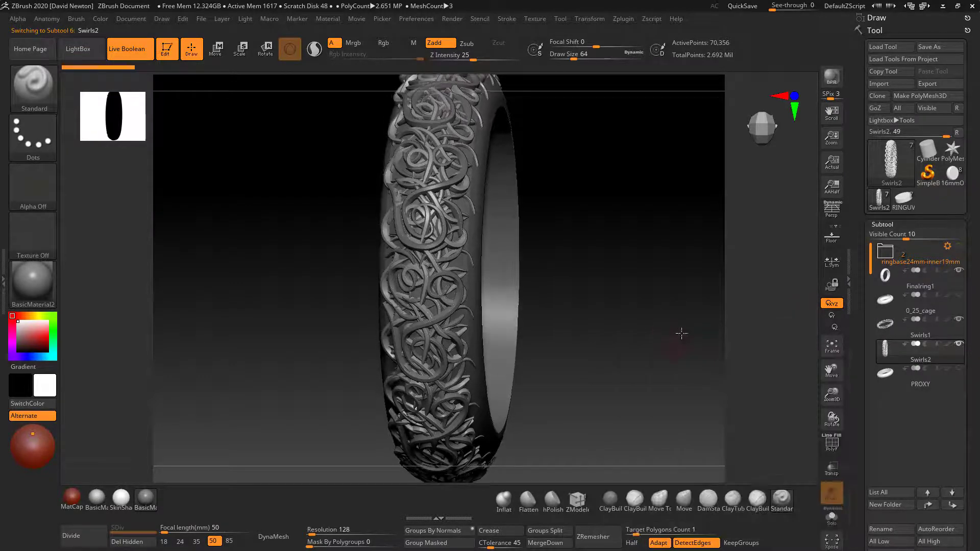
- Make the PROXY subtool active so only the plain smooth ring band shows
left_click_drag(681, 333, 771, 356)
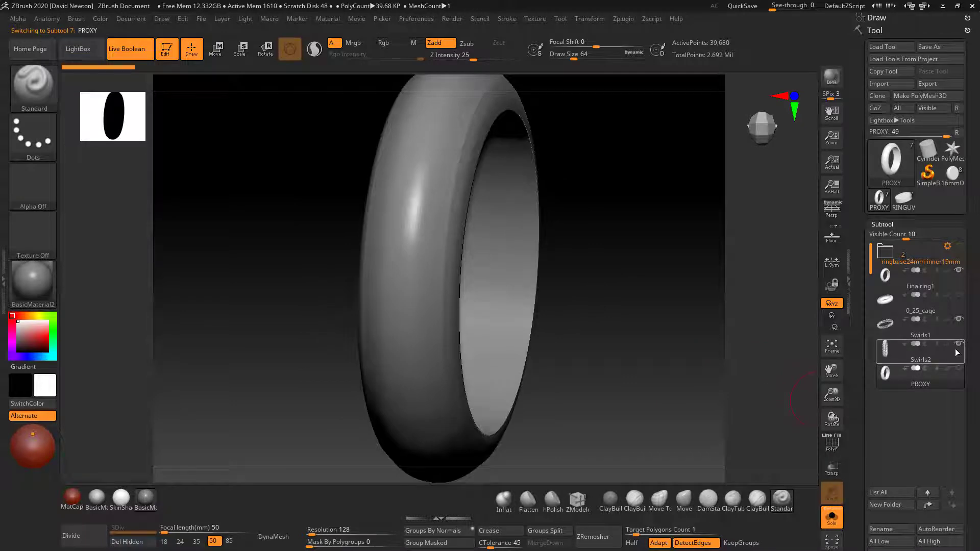
left_click(917, 360)
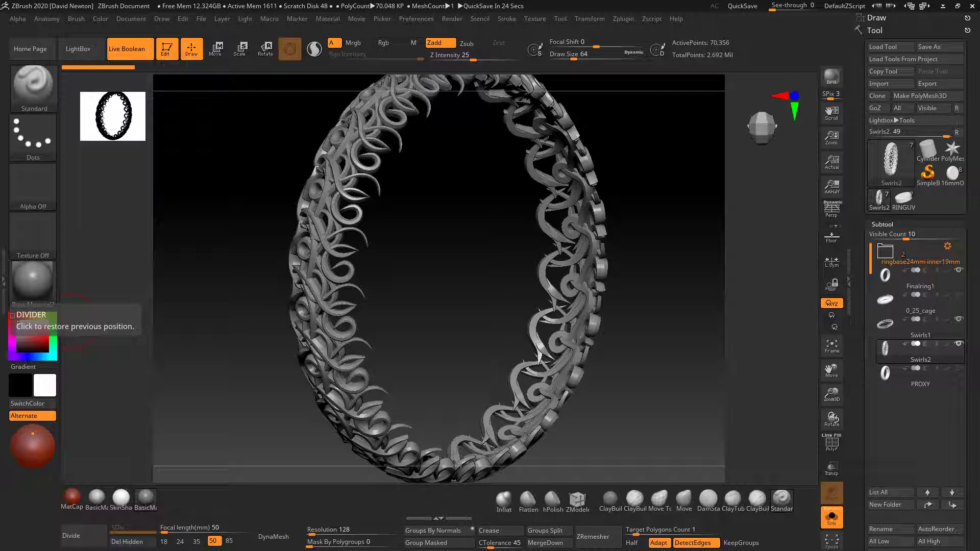
mouse_move(328, 265)
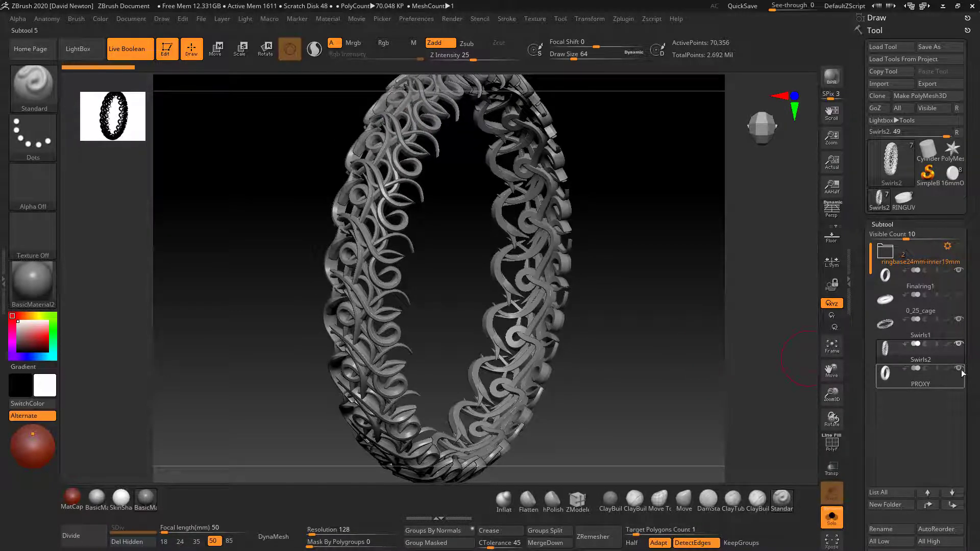
mouse_move(920, 310)
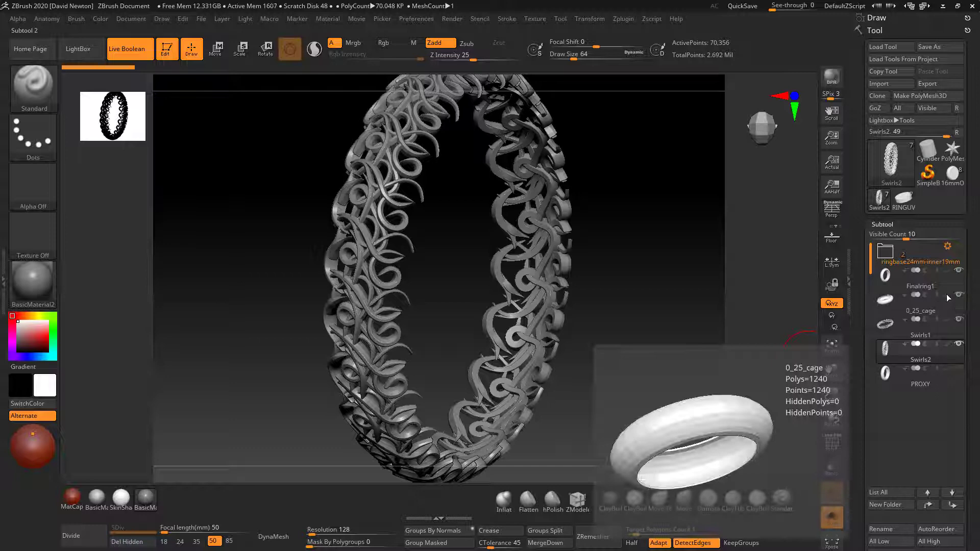